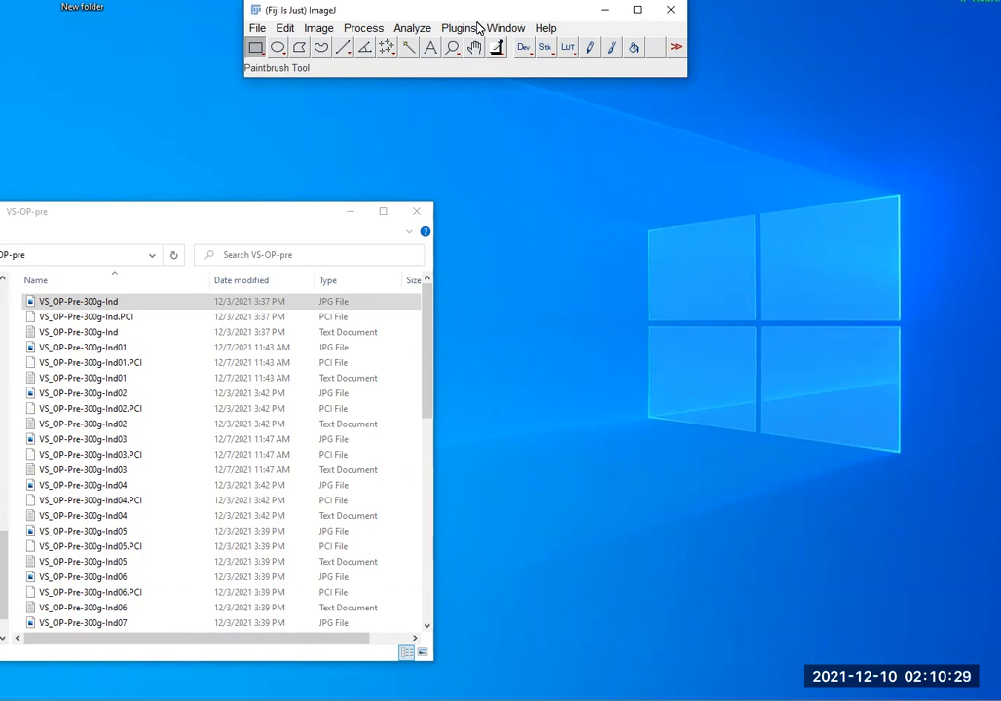
# Close the overview image and load VS_OP-Pre-300g-Ind01.JPG, restoring it to original scale after zooming
pyautogui.click(78, 300)
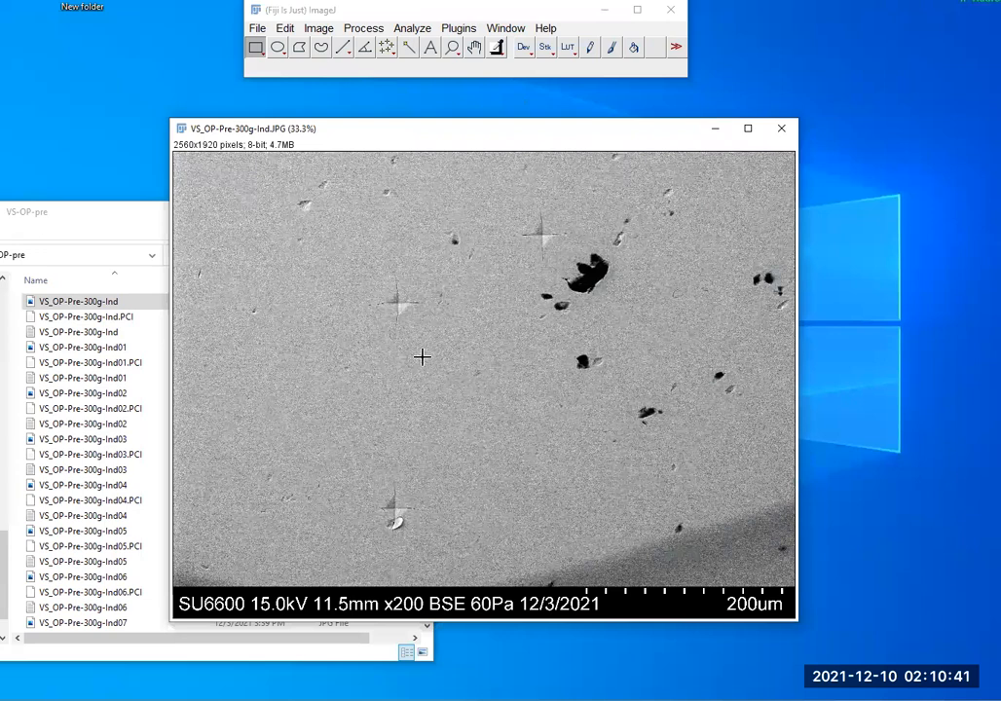
pyautogui.moveTo(429, 320)
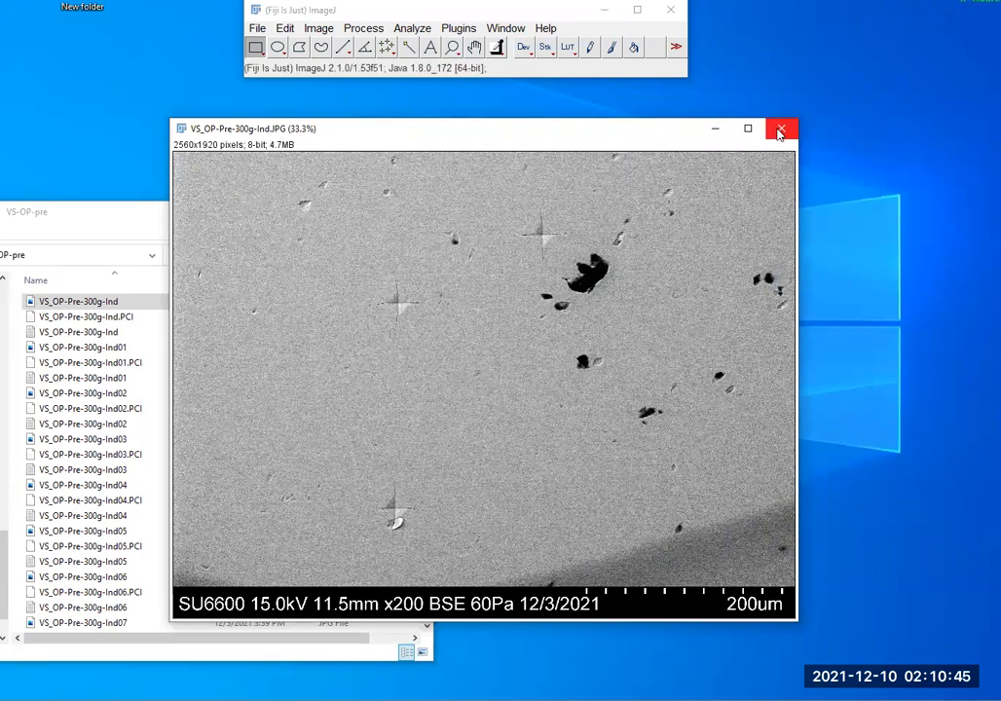
pyautogui.click(783, 129)
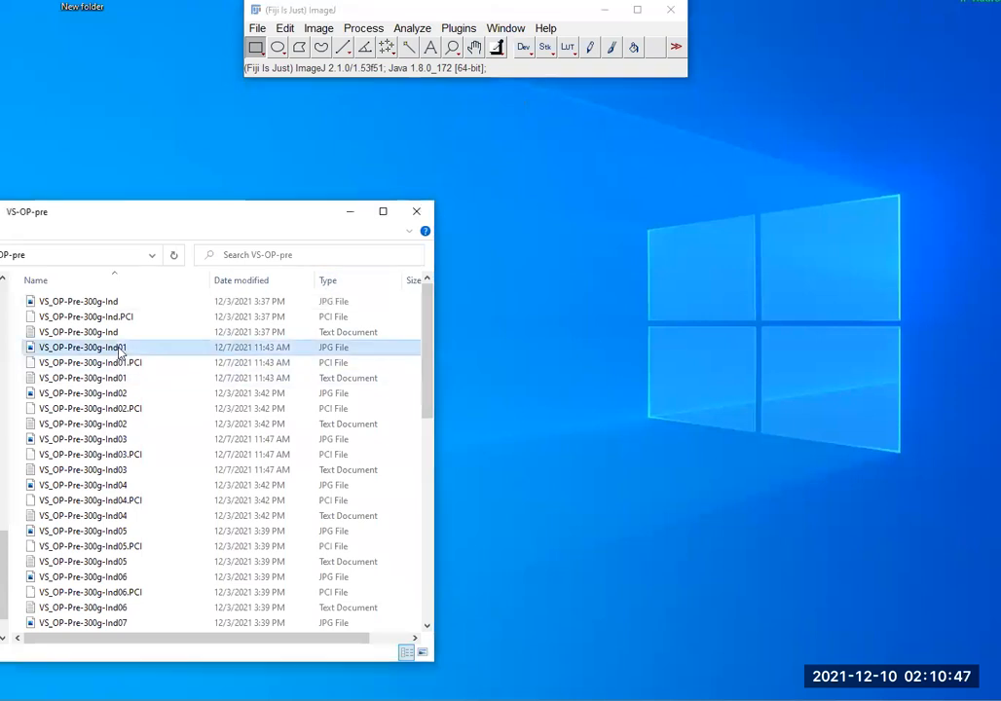
pyautogui.doubleClick(82, 347)
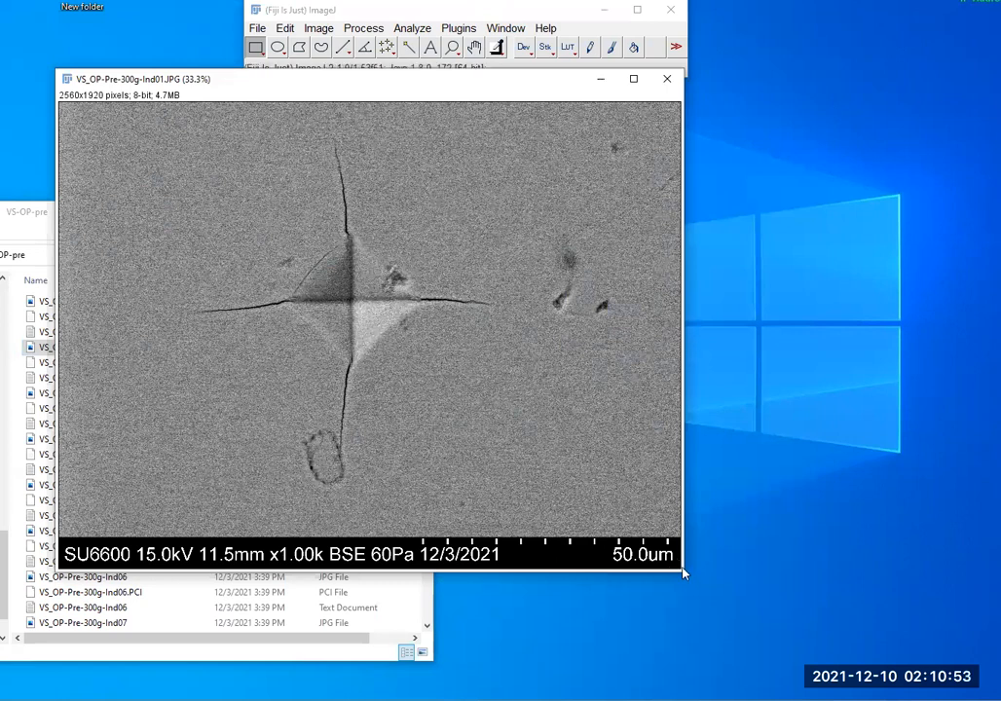
pyautogui.moveTo(697, 584)
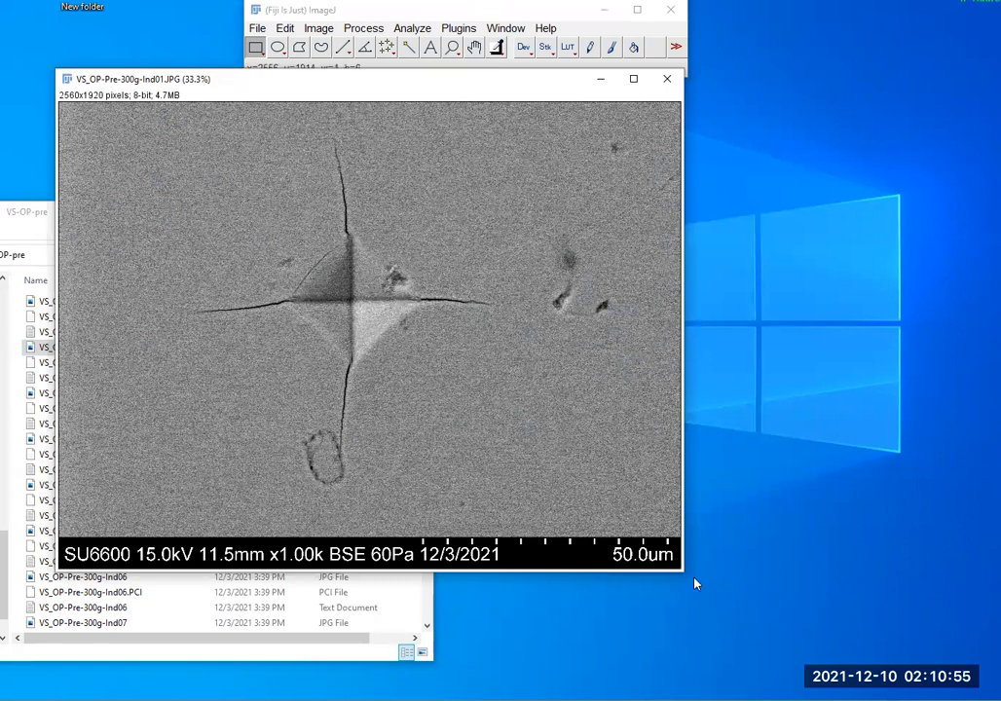
pyautogui.moveTo(692, 545)
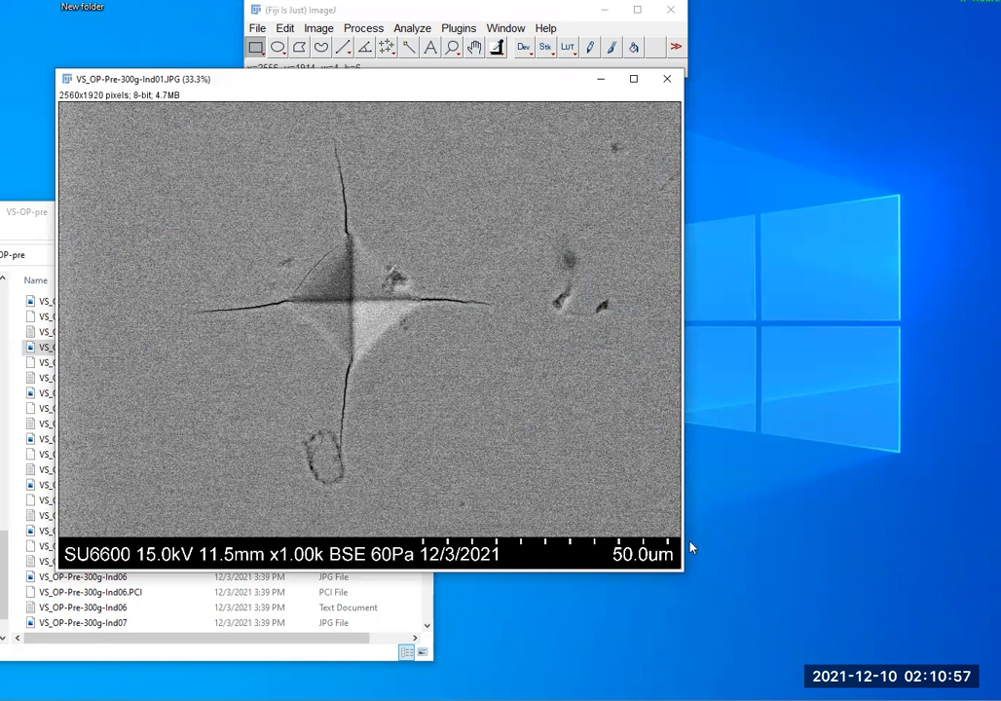
pyautogui.moveTo(686, 542)
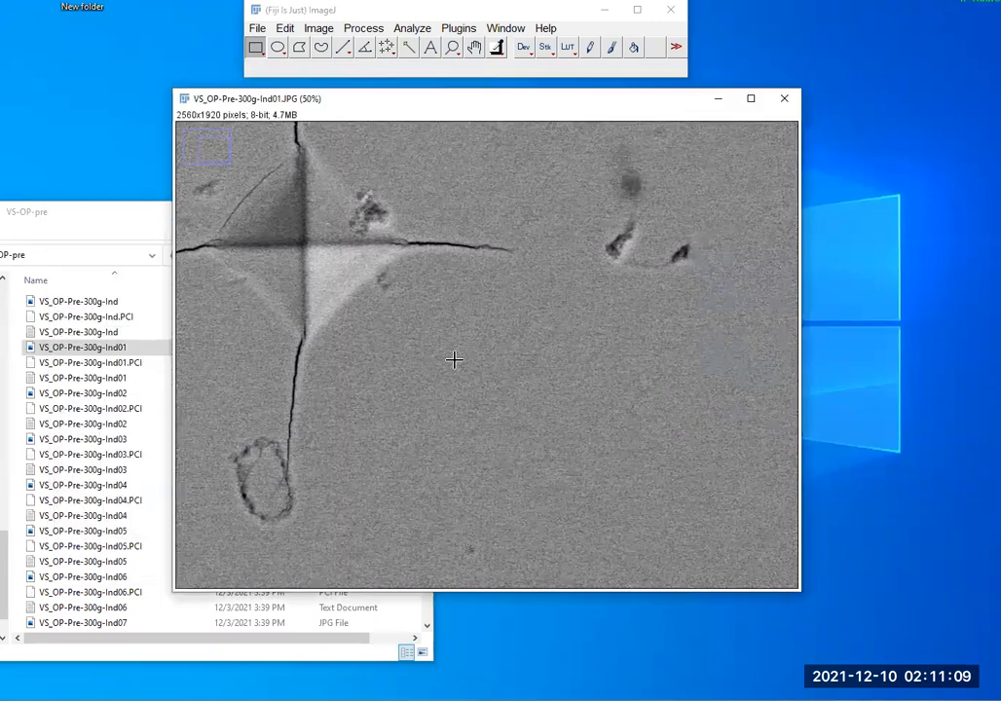
pyautogui.moveTo(410, 195)
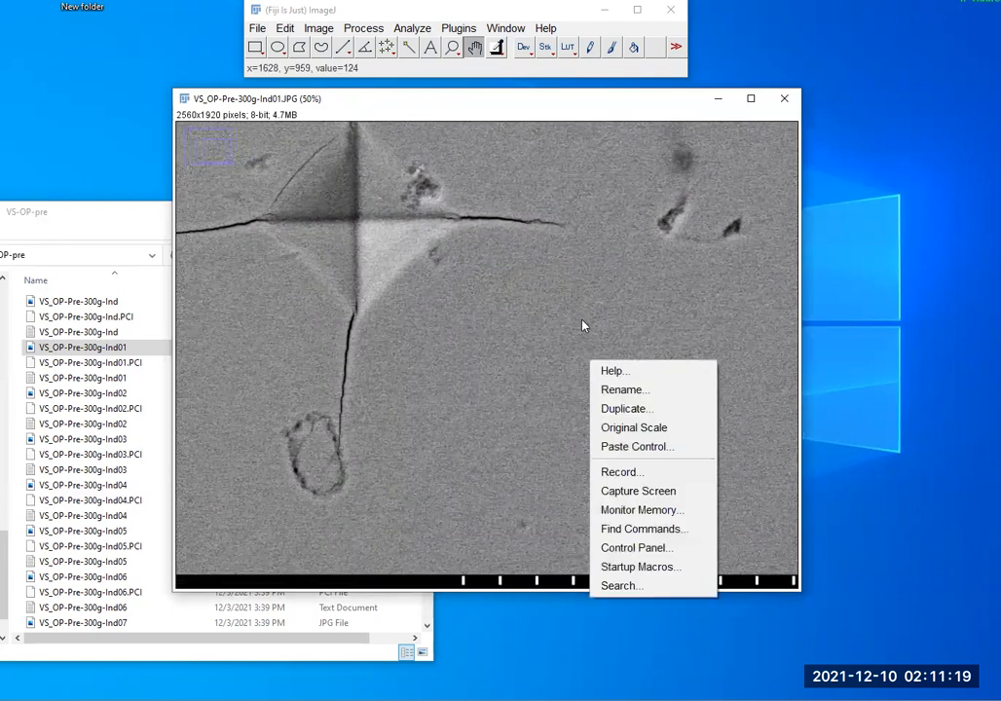
pyautogui.click(503, 310)
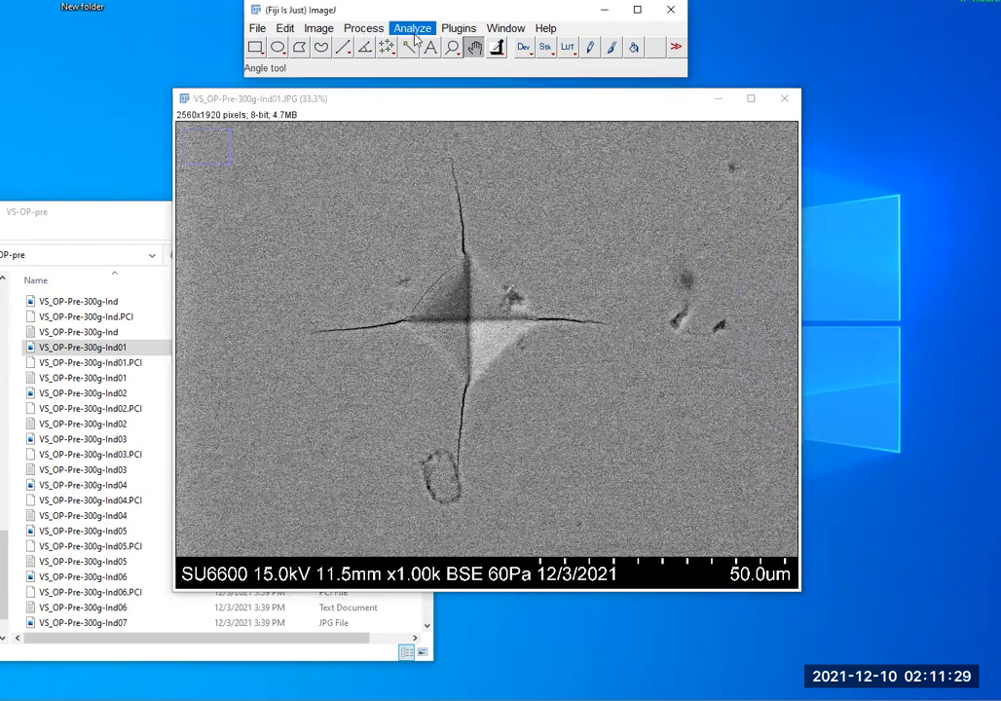
# Draw a straight line spanning the 50.0 µm scale bar in the lower right
pyautogui.click(413, 27)
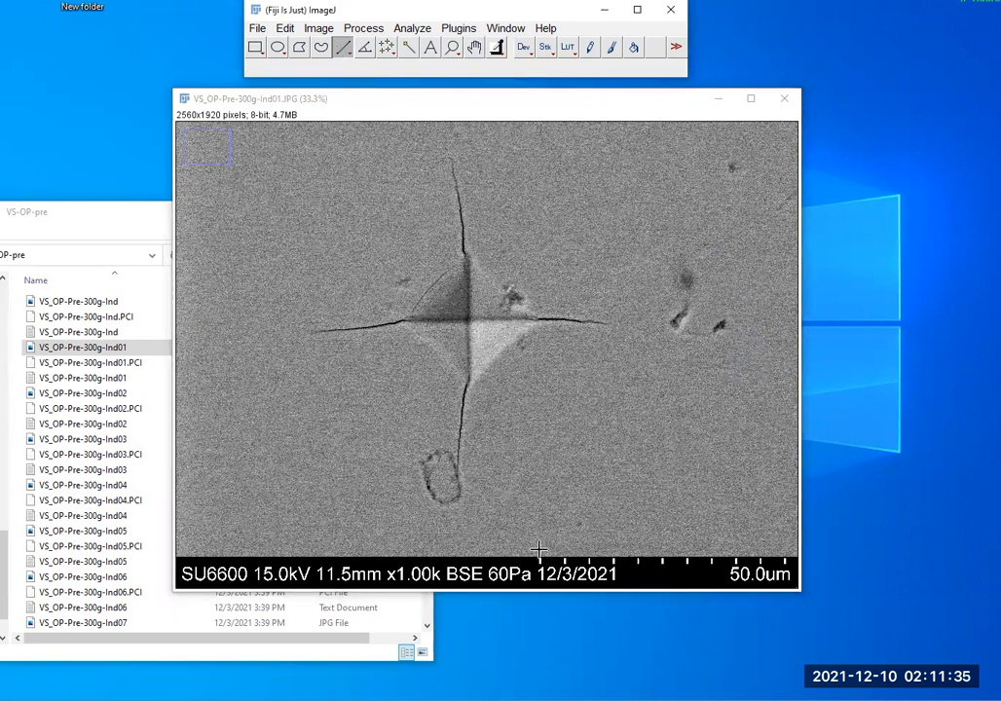
pyautogui.moveTo(540, 549); pyautogui.dragTo(787, 550)
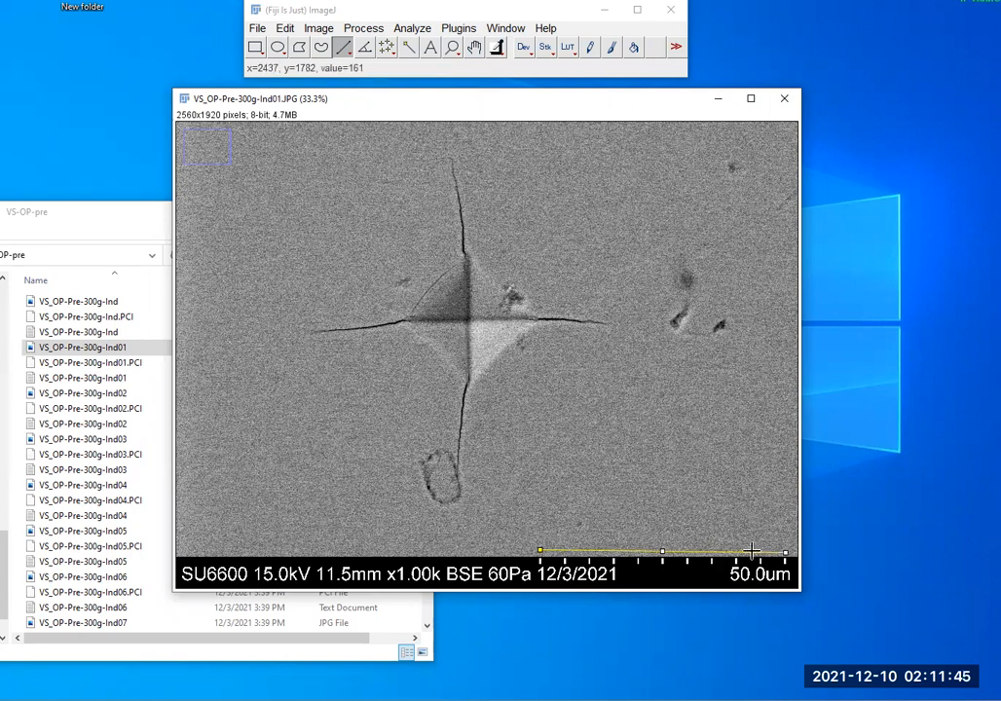
pyautogui.click(414, 27)
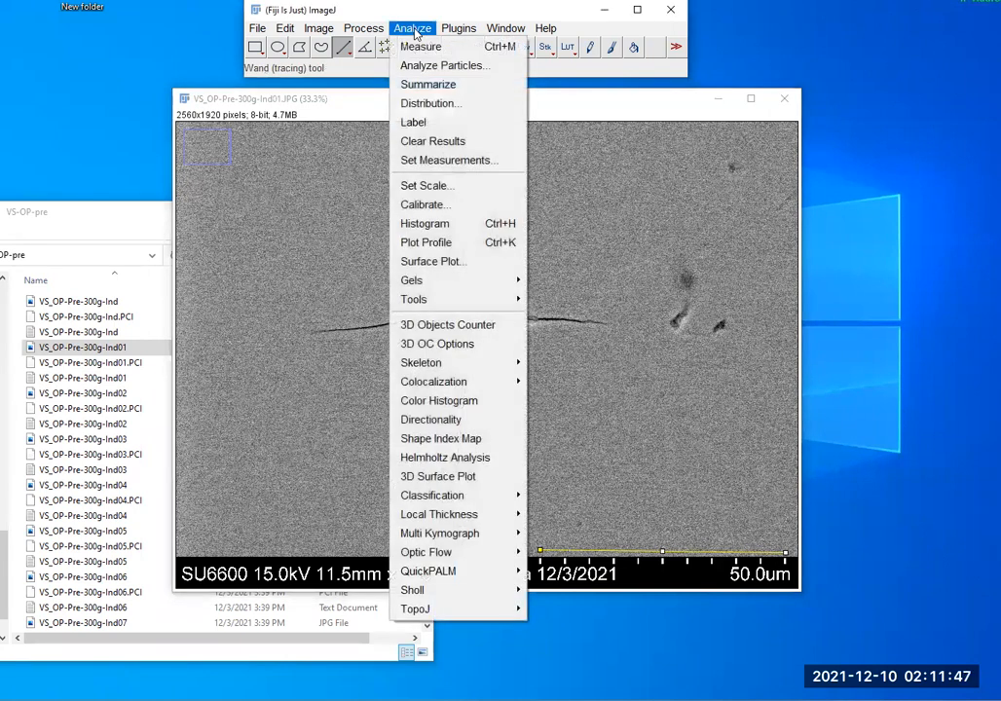
# Set Scale with Known distance 50 and unit um, giving about 20.22 pixels per µm
pyautogui.click(427, 185)
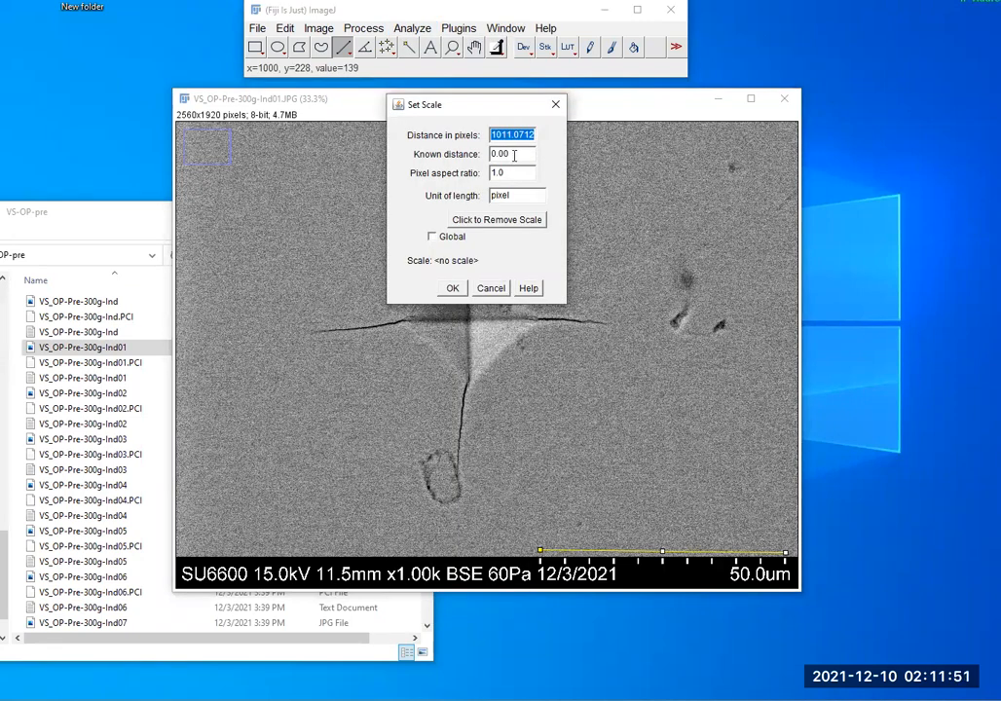
pyautogui.write('5')
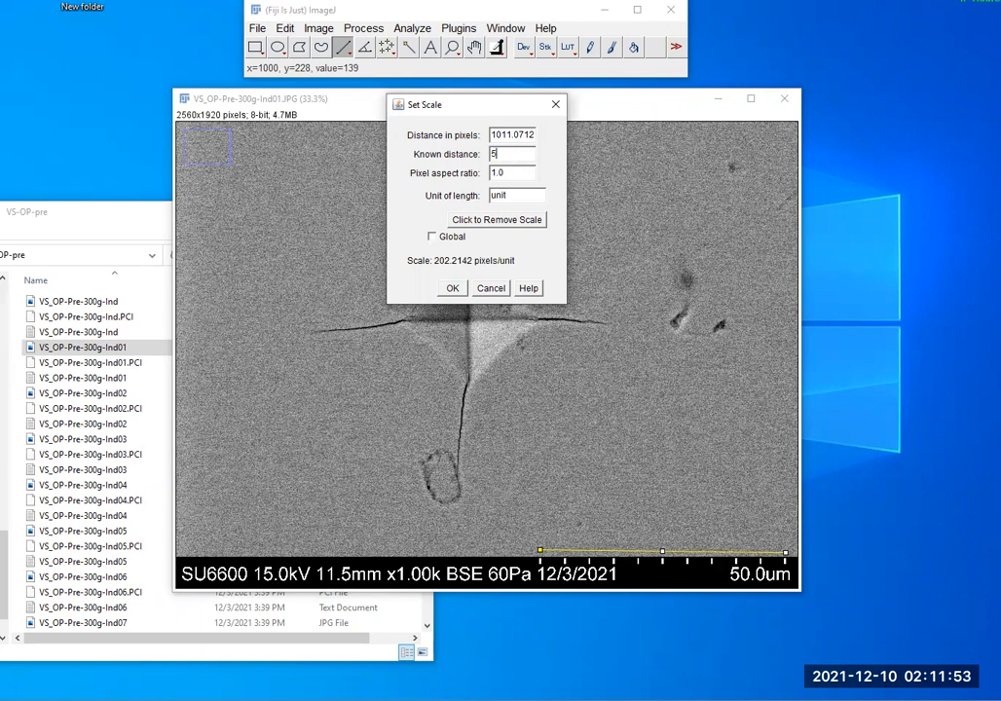
pyautogui.write('0')
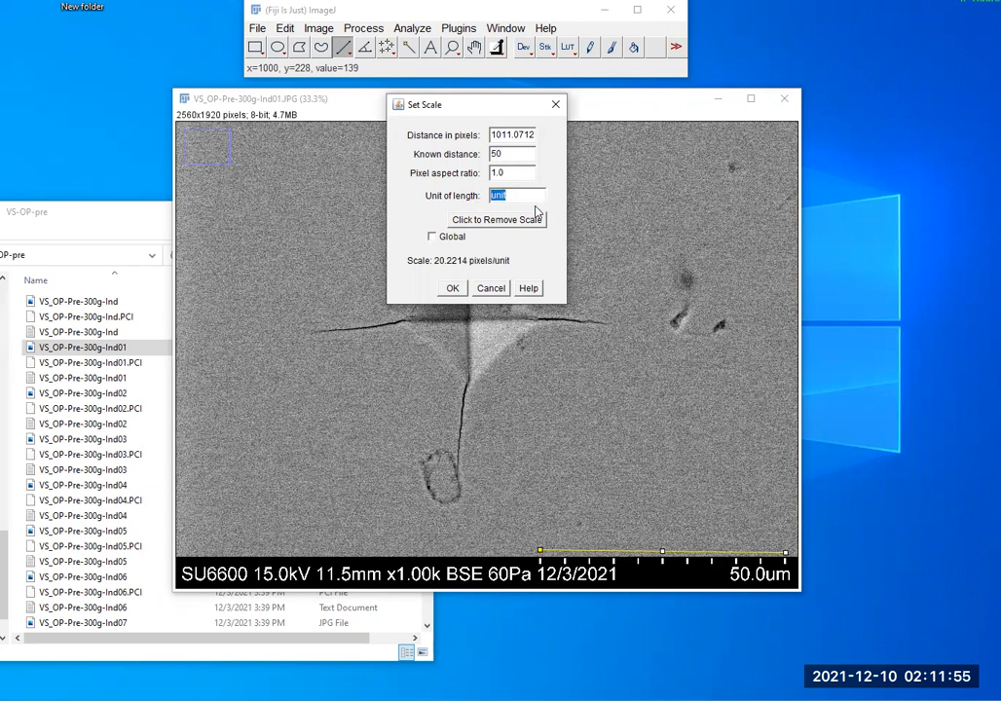
pyautogui.write('um')
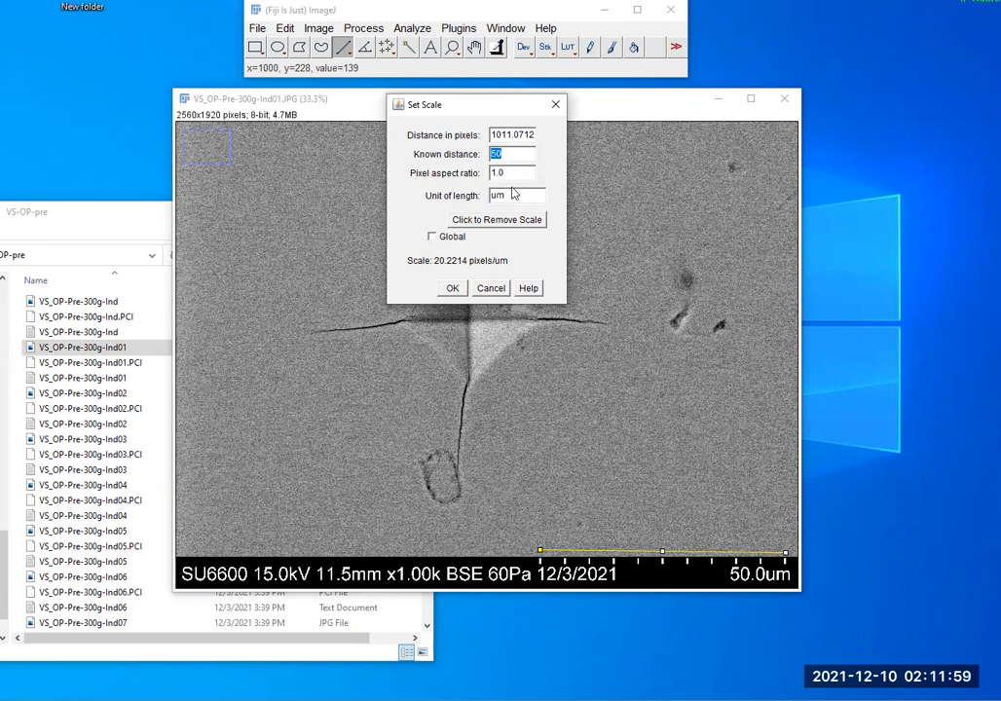
pyautogui.click(511, 195)
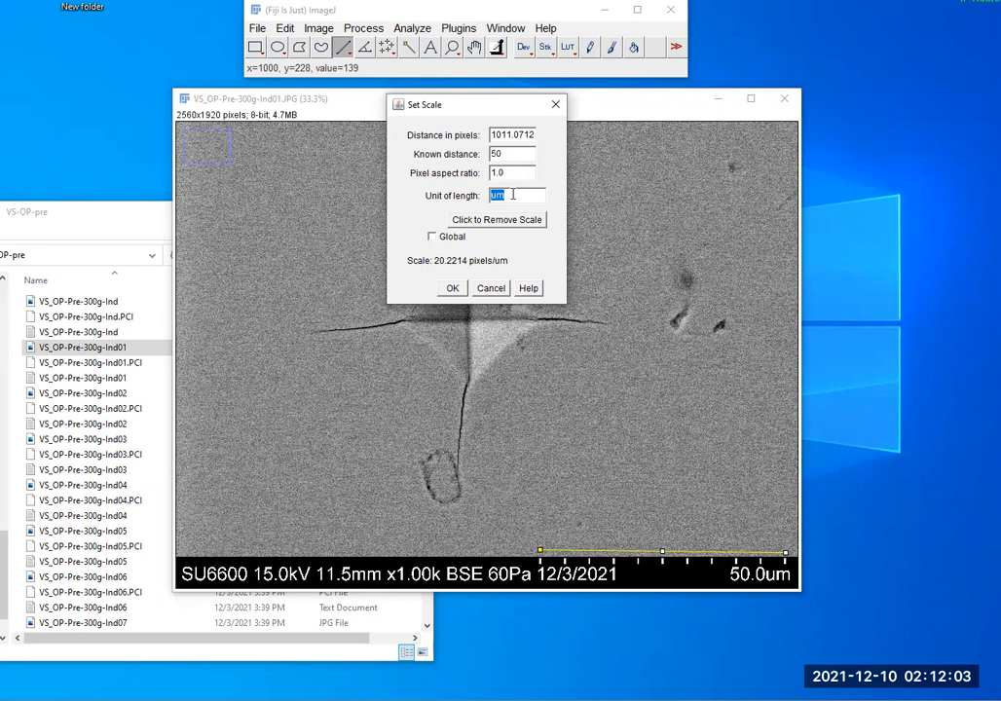
pyautogui.click(452, 289)
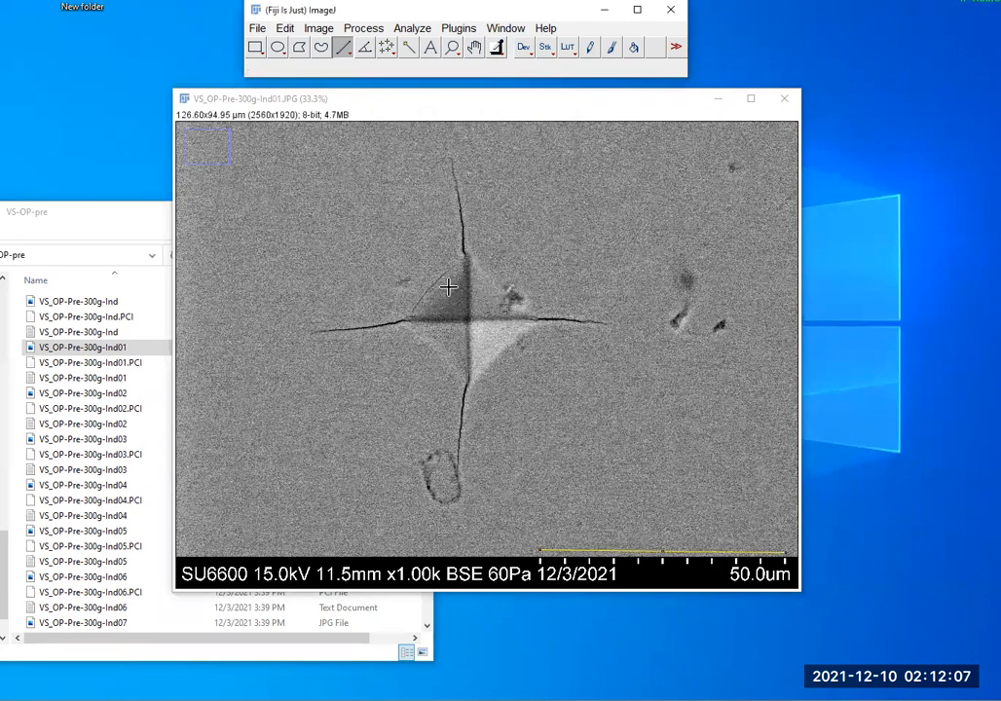
pyautogui.moveTo(546, 549)
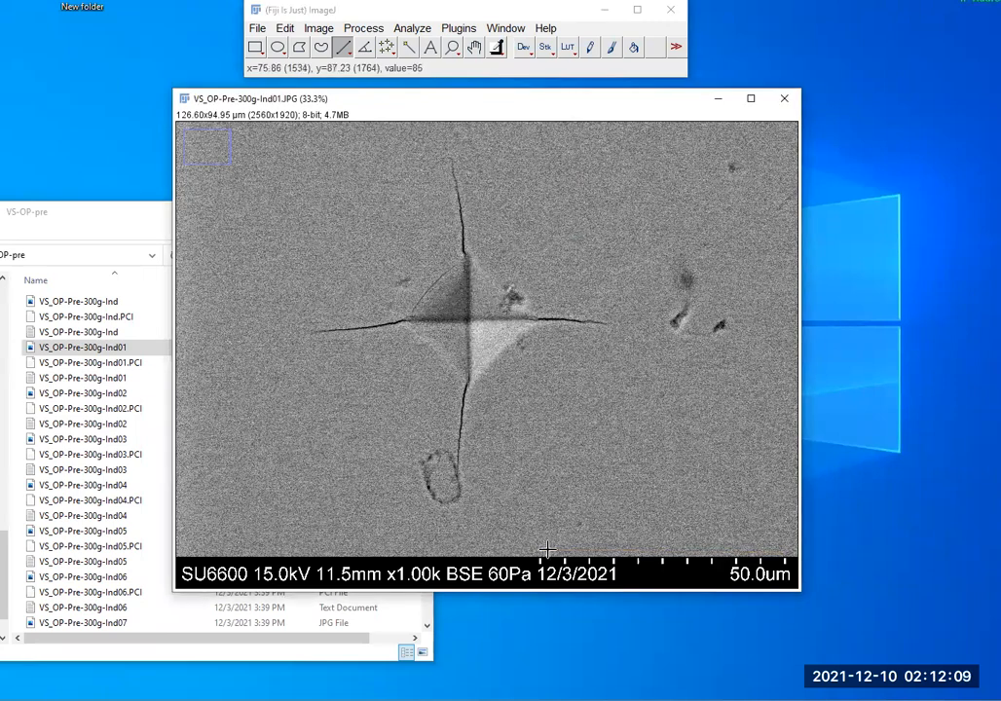
pyautogui.moveTo(541, 554)
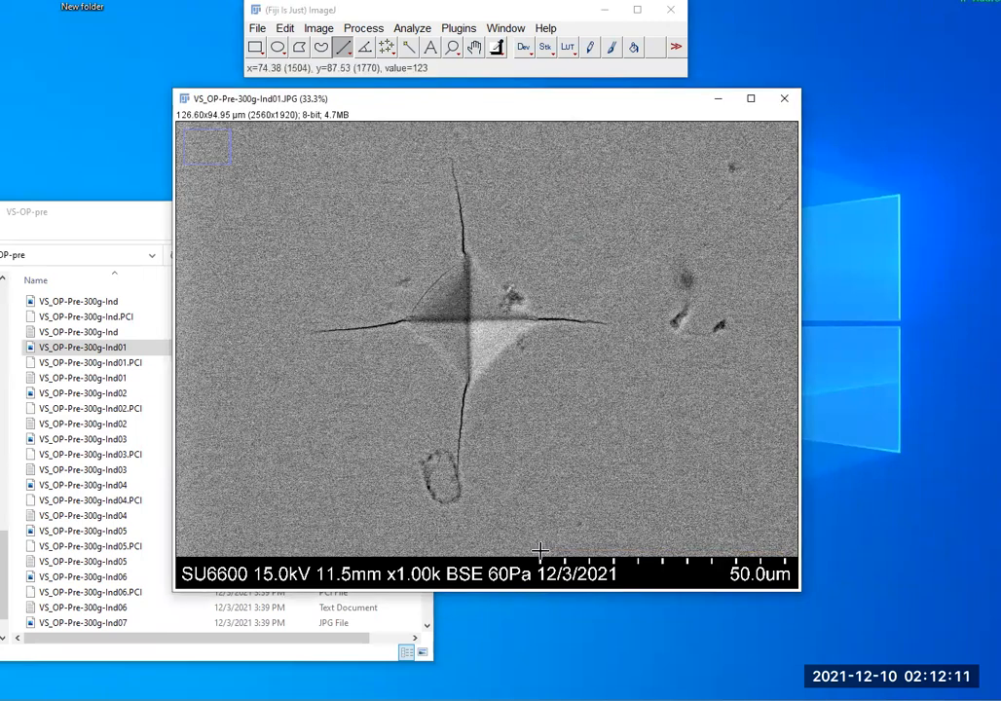
pyautogui.moveTo(542, 551); pyautogui.dragTo(771, 551)
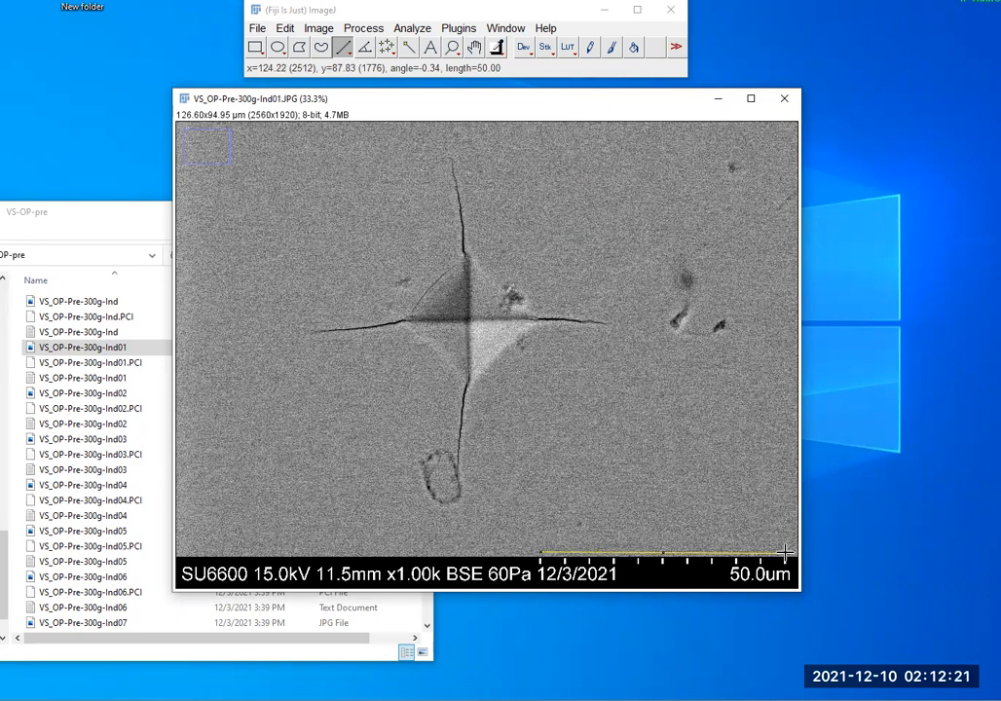
pyautogui.moveTo(764, 554)
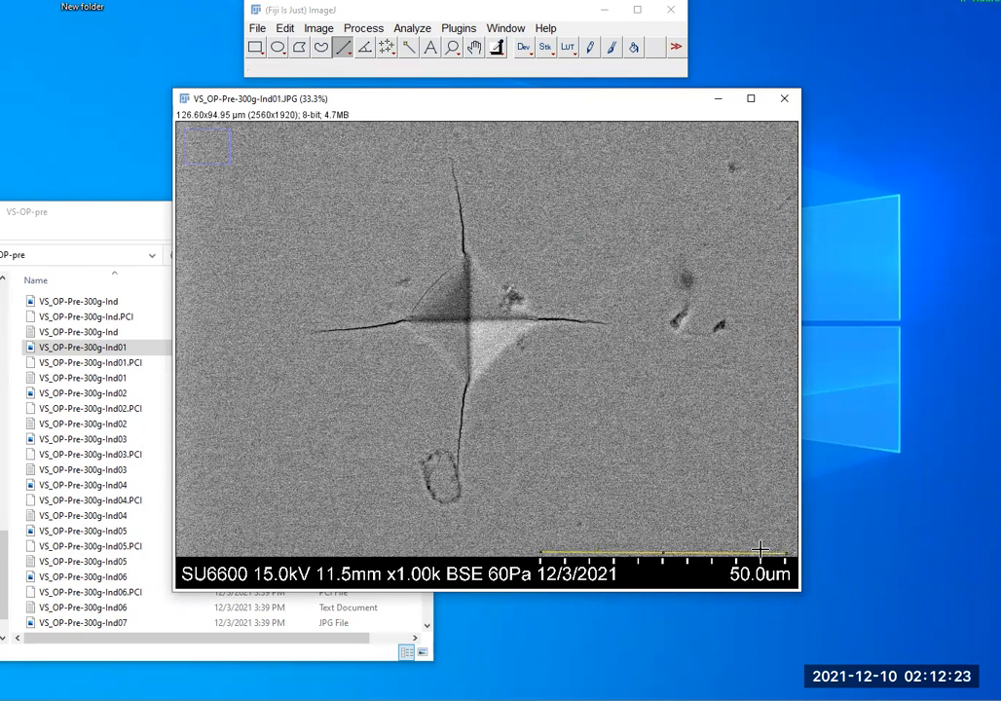
pyautogui.moveTo(770, 547)
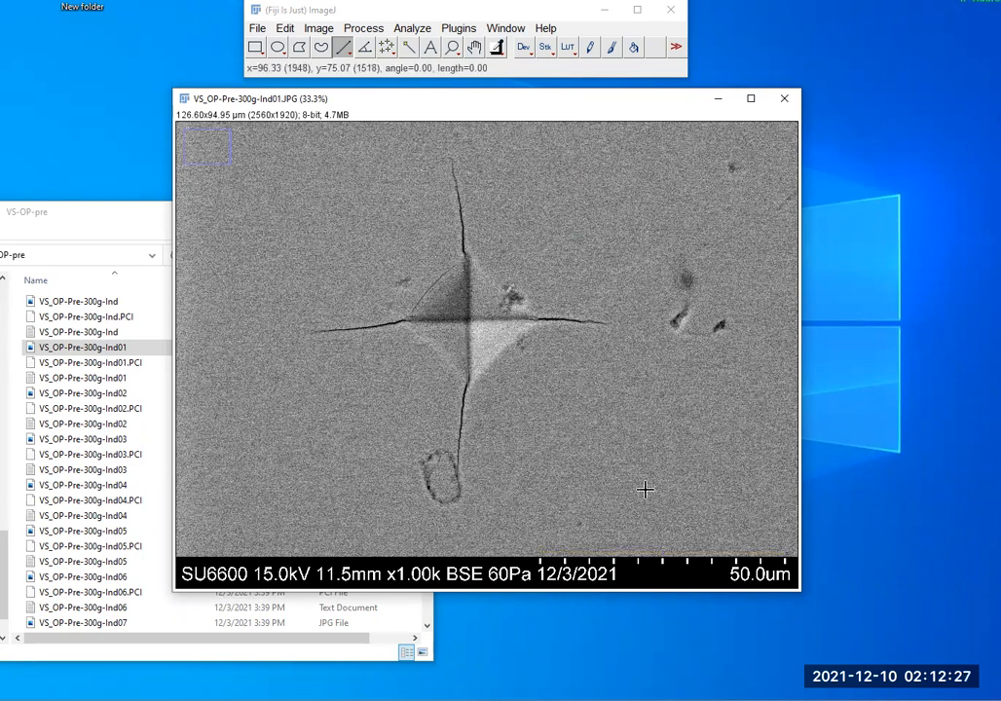
pyautogui.moveTo(631, 310)
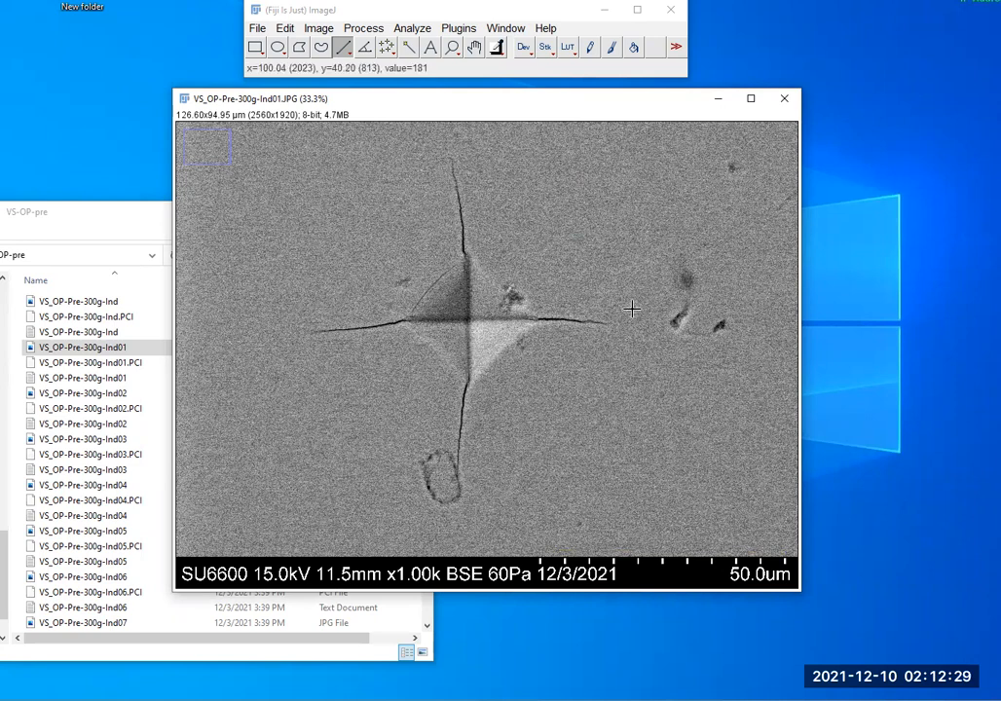
pyautogui.moveTo(608, 314)
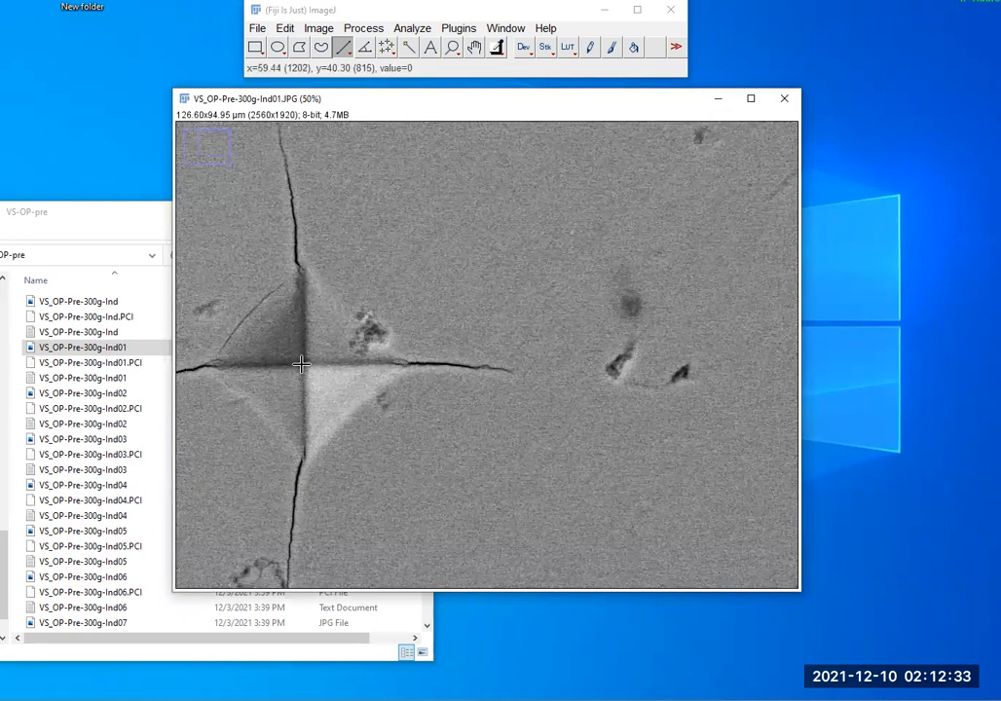
# Trace a line along the right-hand crack out to its tip for a 28.924 µm length
pyautogui.moveTo(302, 368); pyautogui.dragTo(525, 374)
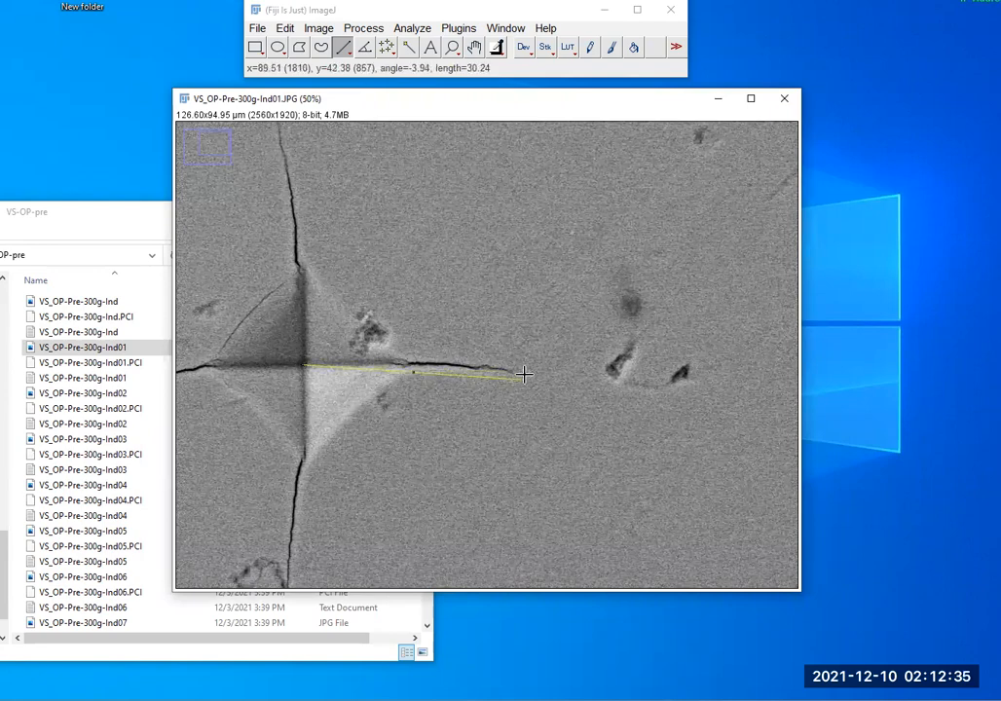
pyautogui.moveTo(524, 374); pyautogui.dragTo(513, 378)
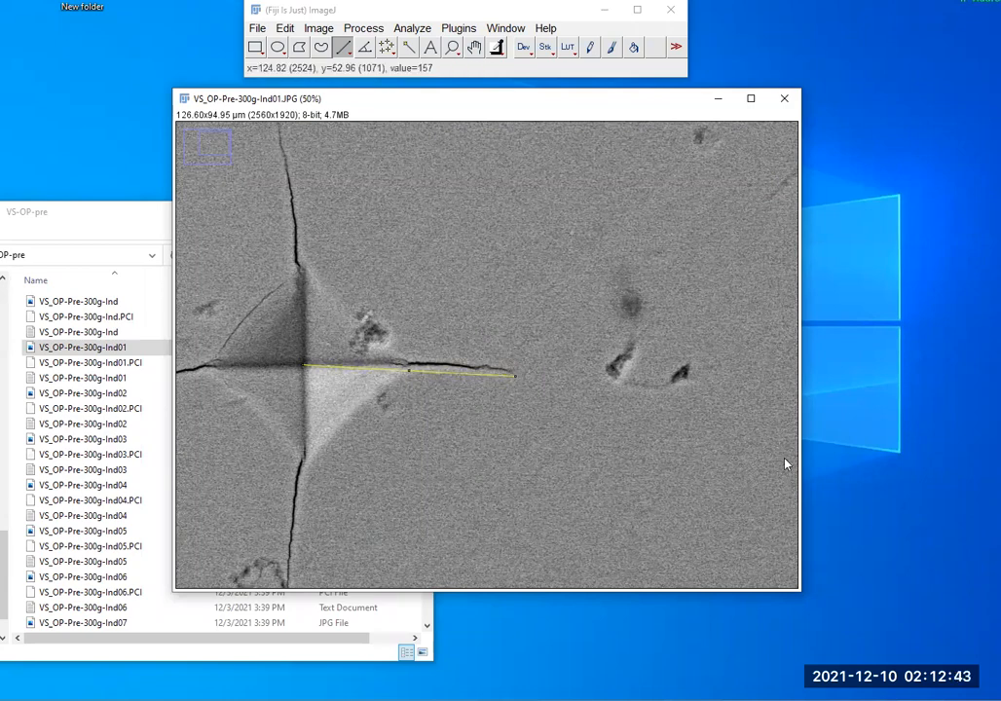
pyautogui.moveTo(925, 476)
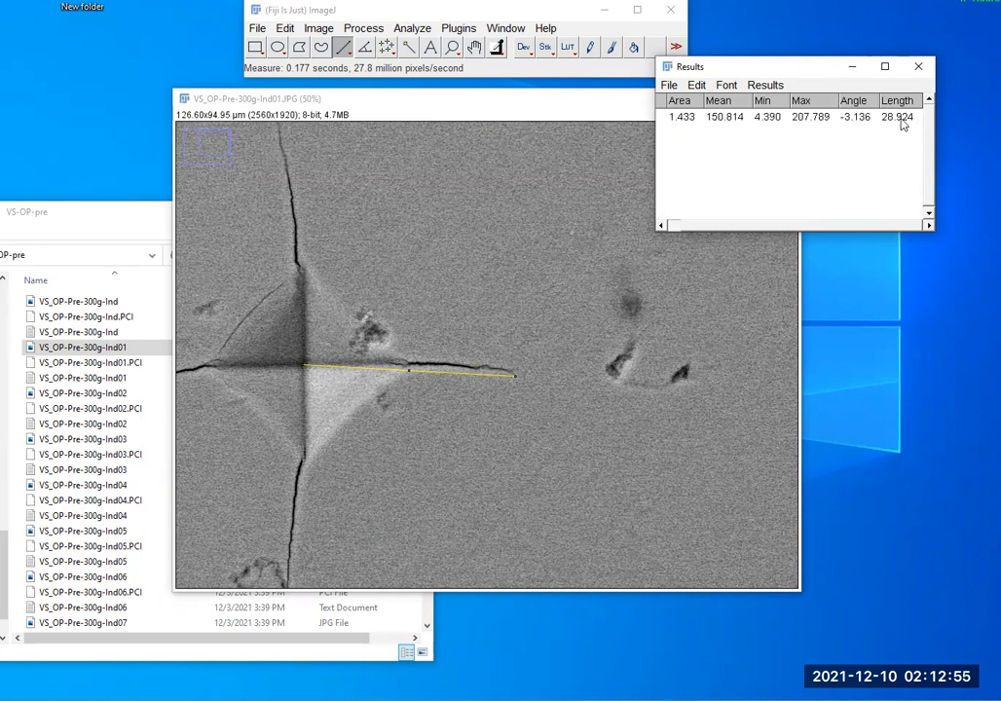
pyautogui.moveTo(399, 125)
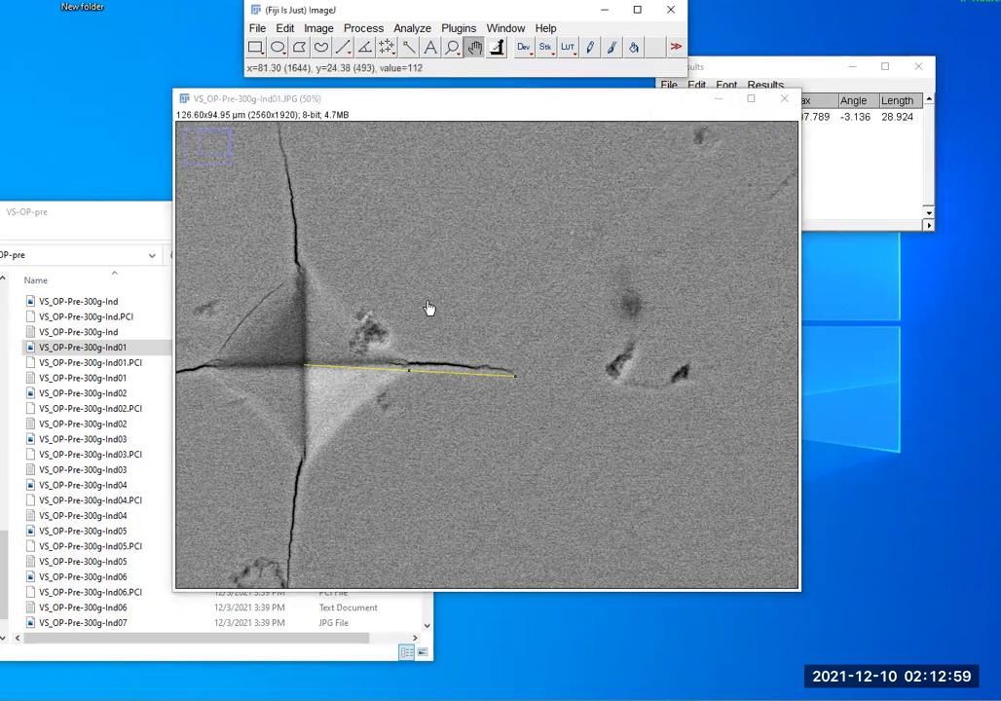
# Clear the old line and trace the downward crack, adding 32.316 µm to Results
pyautogui.rightClick(419, 283)
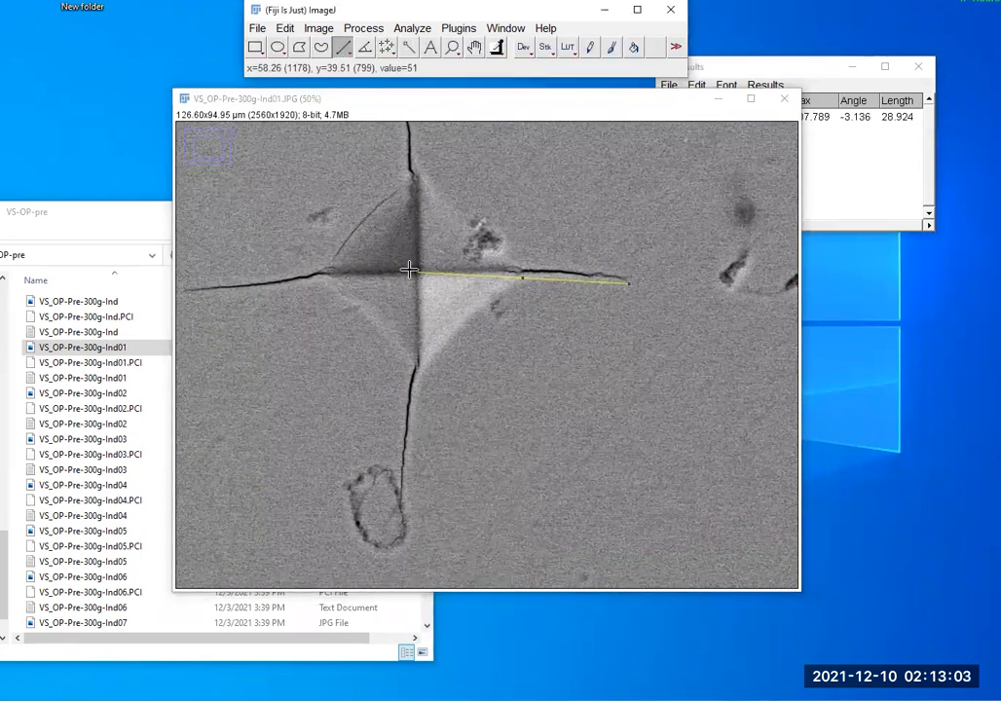
pyautogui.moveTo(417, 274)
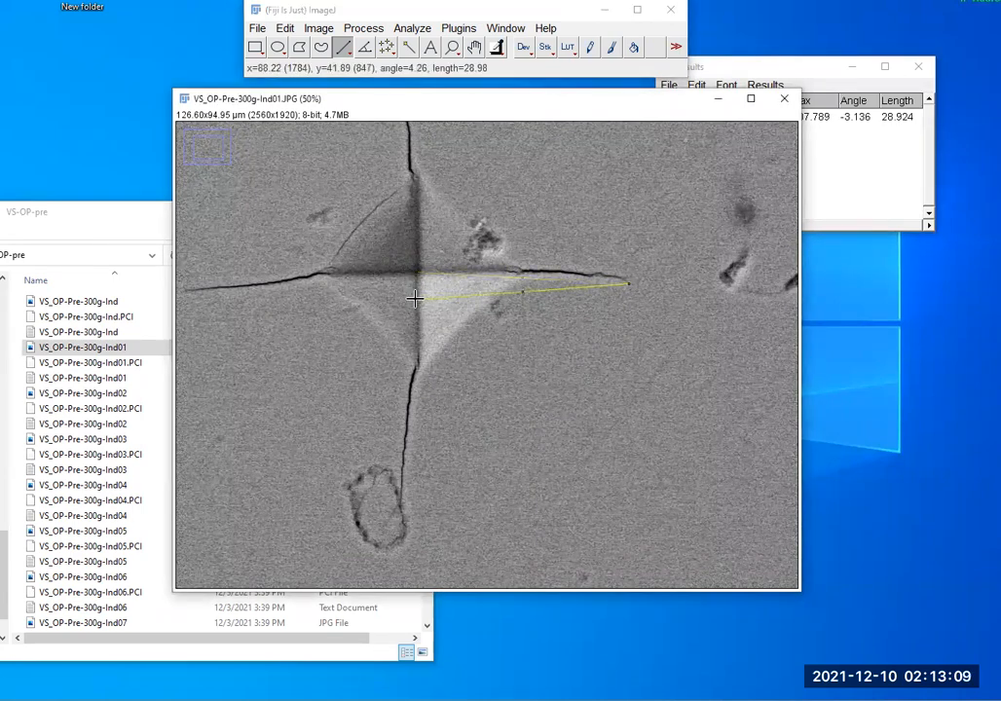
pyautogui.moveTo(417, 300); pyautogui.dragTo(424, 269)
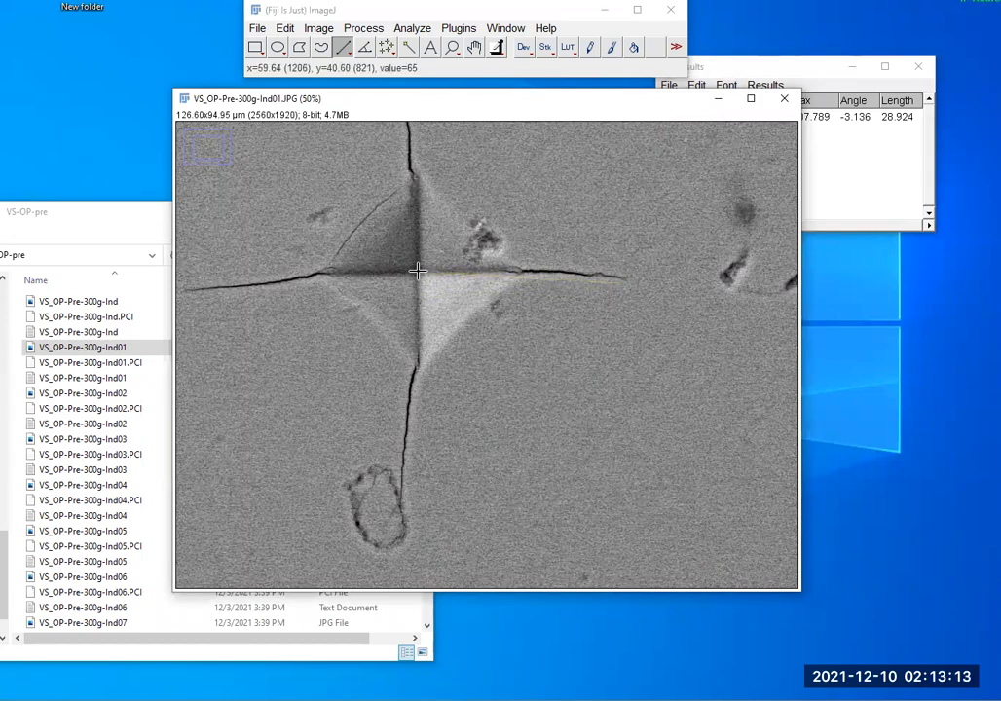
pyautogui.moveTo(413, 271); pyautogui.dragTo(399, 511)
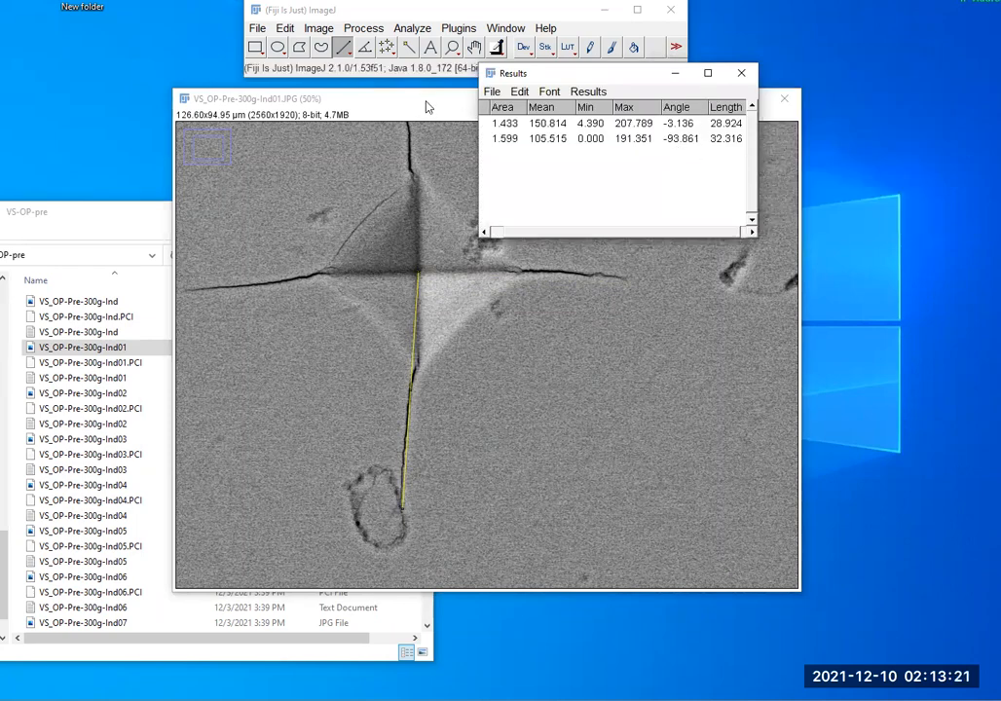
pyautogui.moveTo(613, 82)
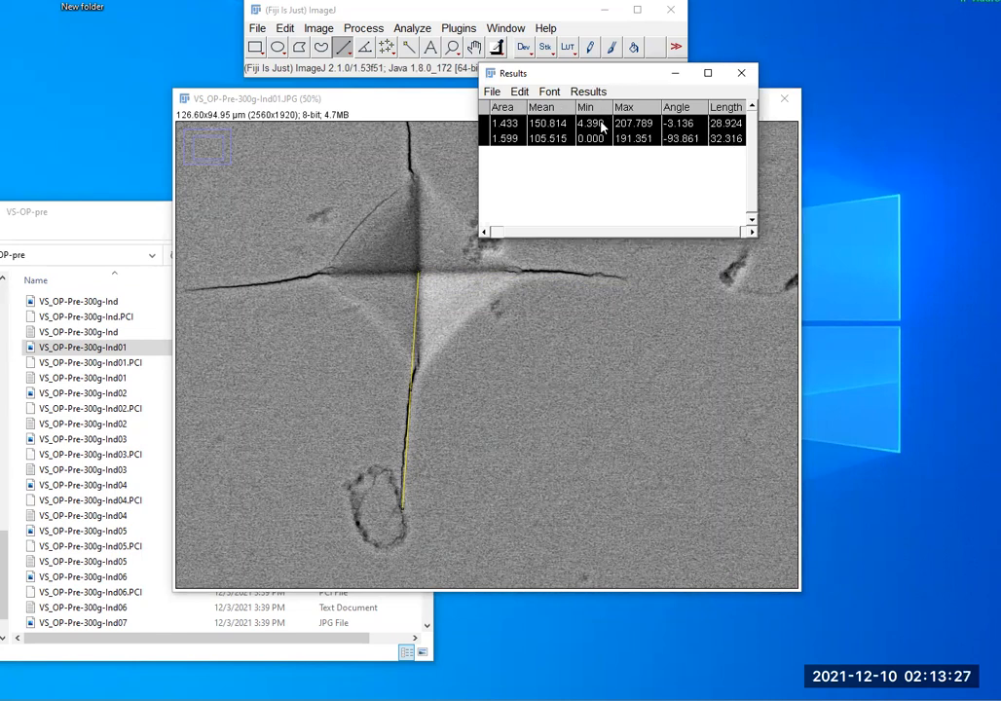
pyautogui.moveTo(569, 132)
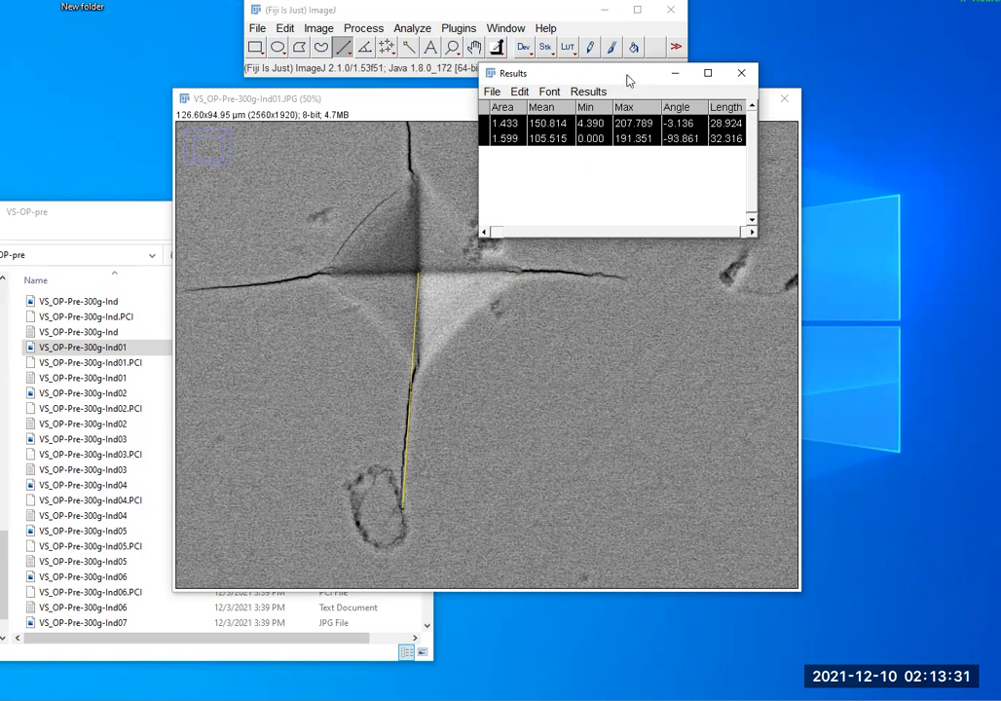
pyautogui.moveTo(736, 218)
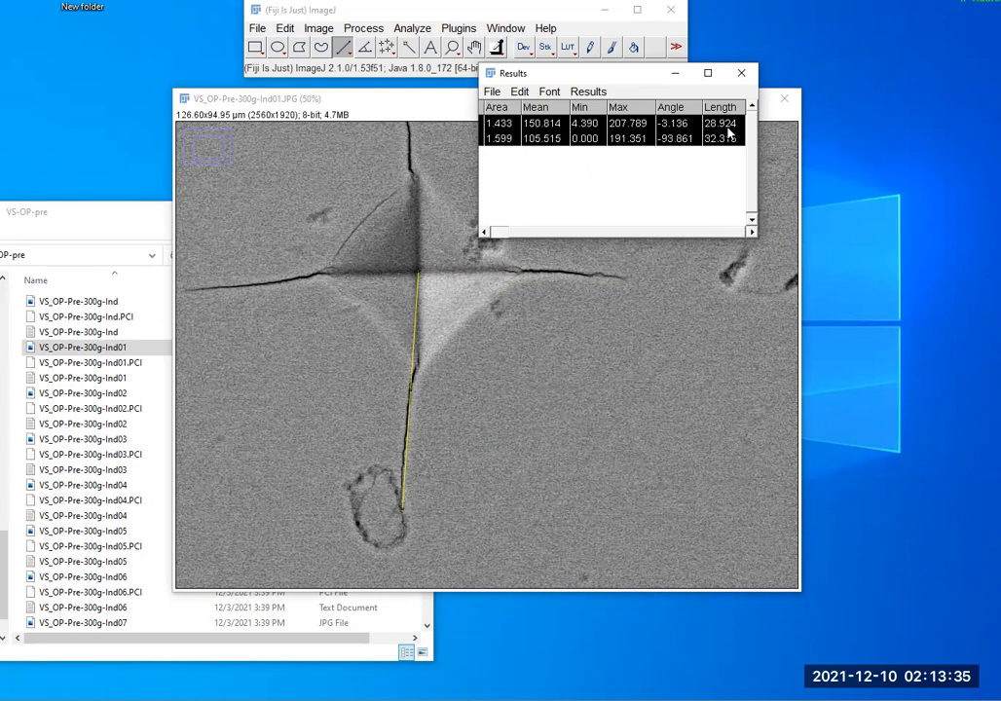
pyautogui.moveTo(479, 273)
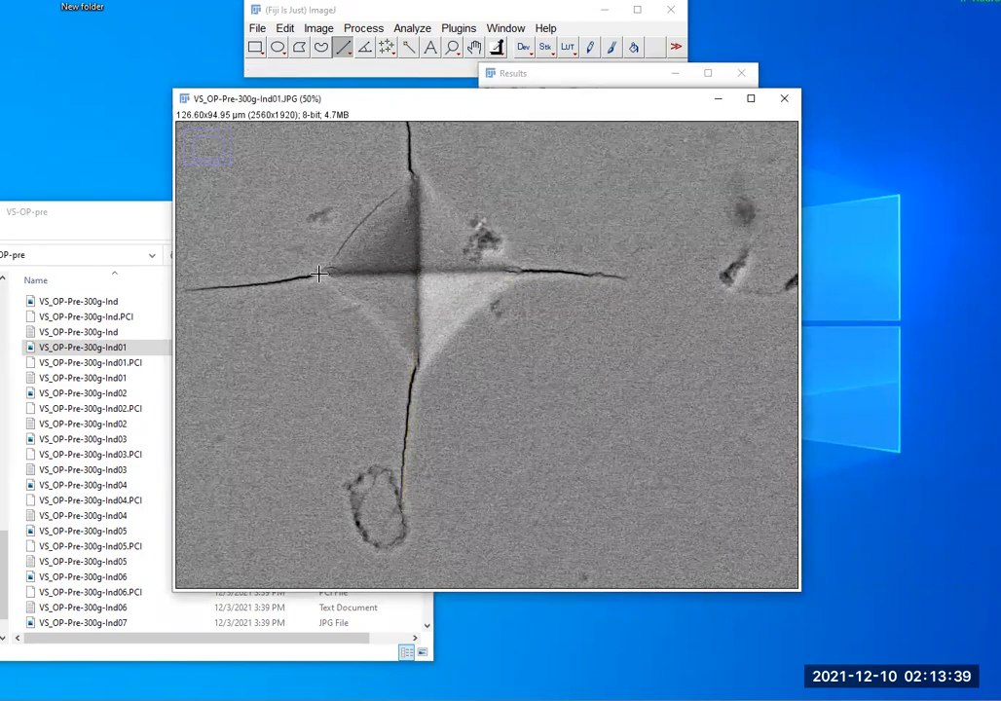
pyautogui.moveTo(321, 273)
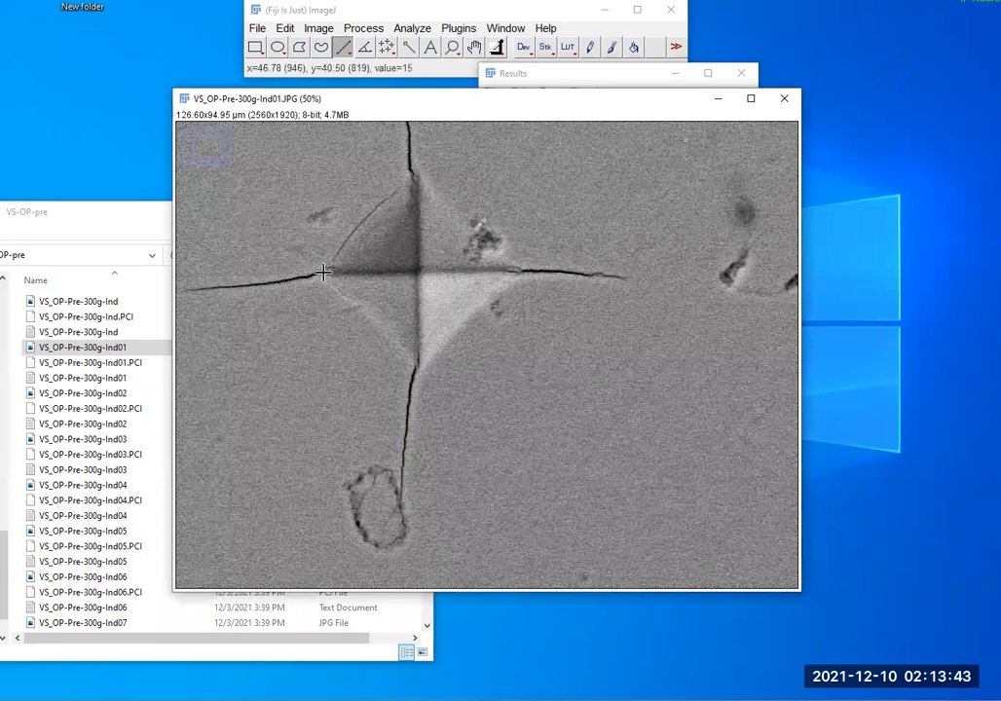
# Trace a measuring line along the crack running up from the indent
pyautogui.moveTo(321, 272); pyautogui.dragTo(517, 273)
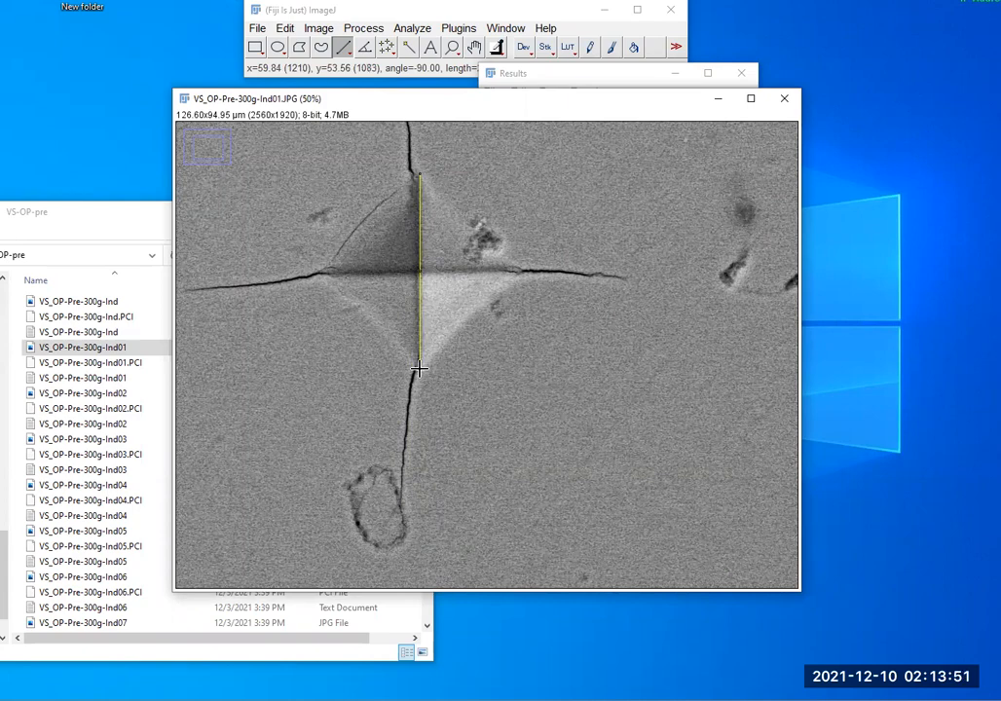
pyautogui.moveTo(563, 207)
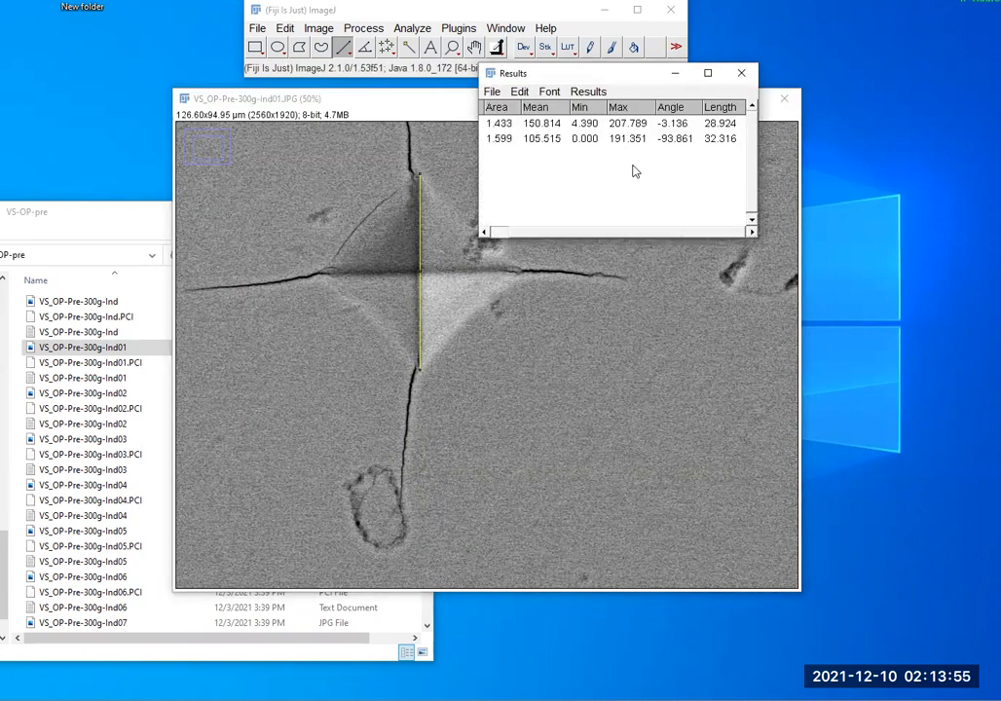
pyautogui.moveTo(269, 191)
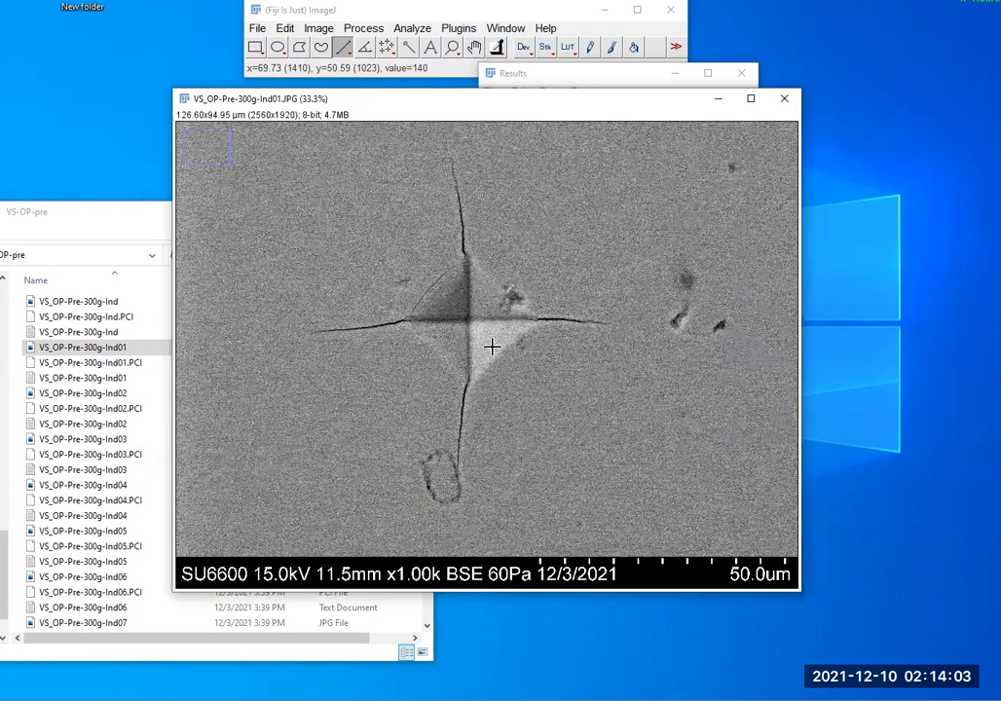
pyautogui.moveTo(534, 499)
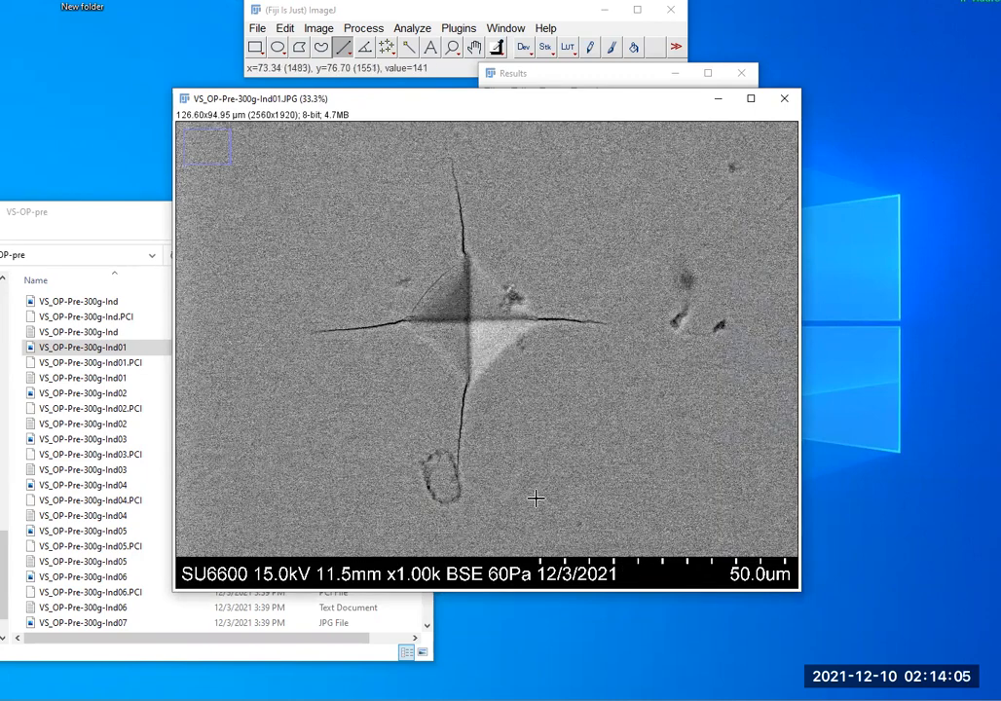
pyautogui.moveTo(583, 288)
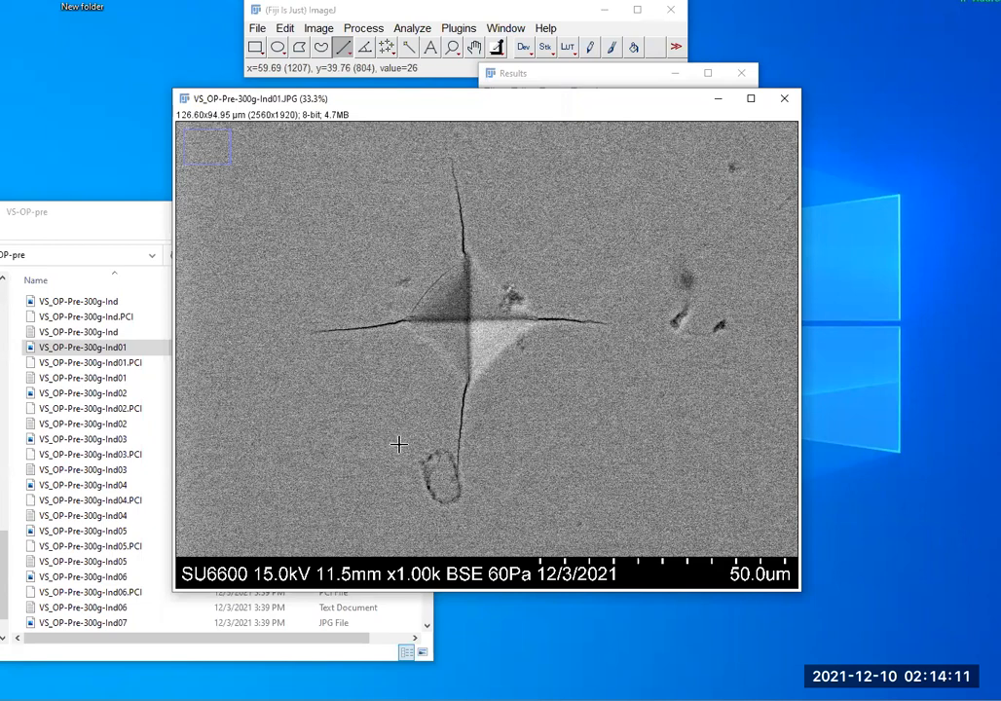
pyautogui.moveTo(709, 534)
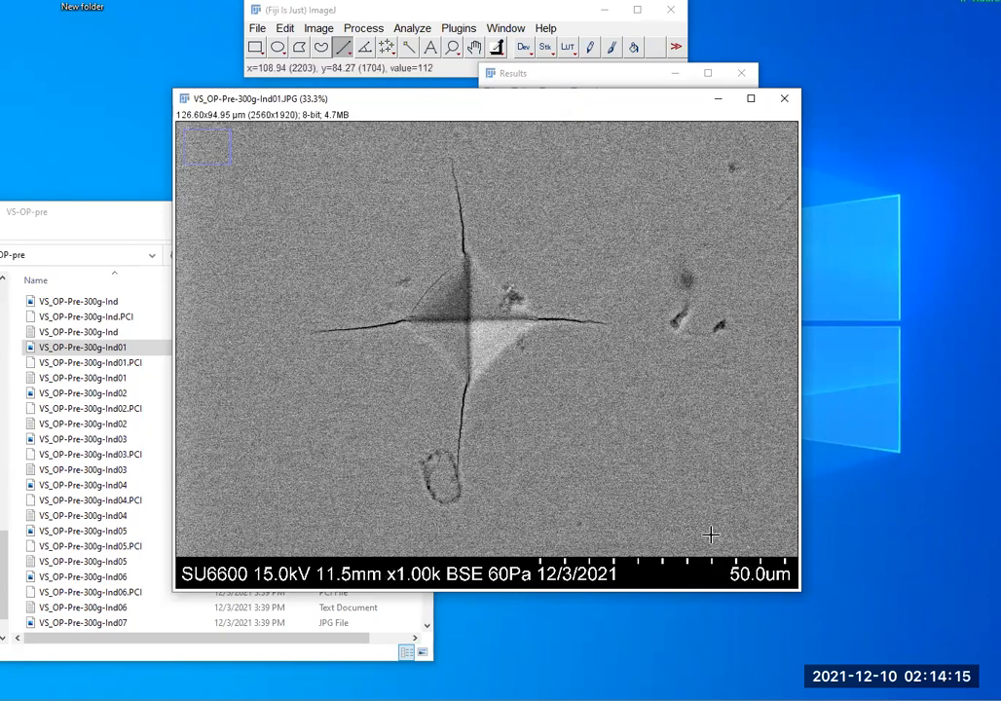
pyautogui.moveTo(717, 573)
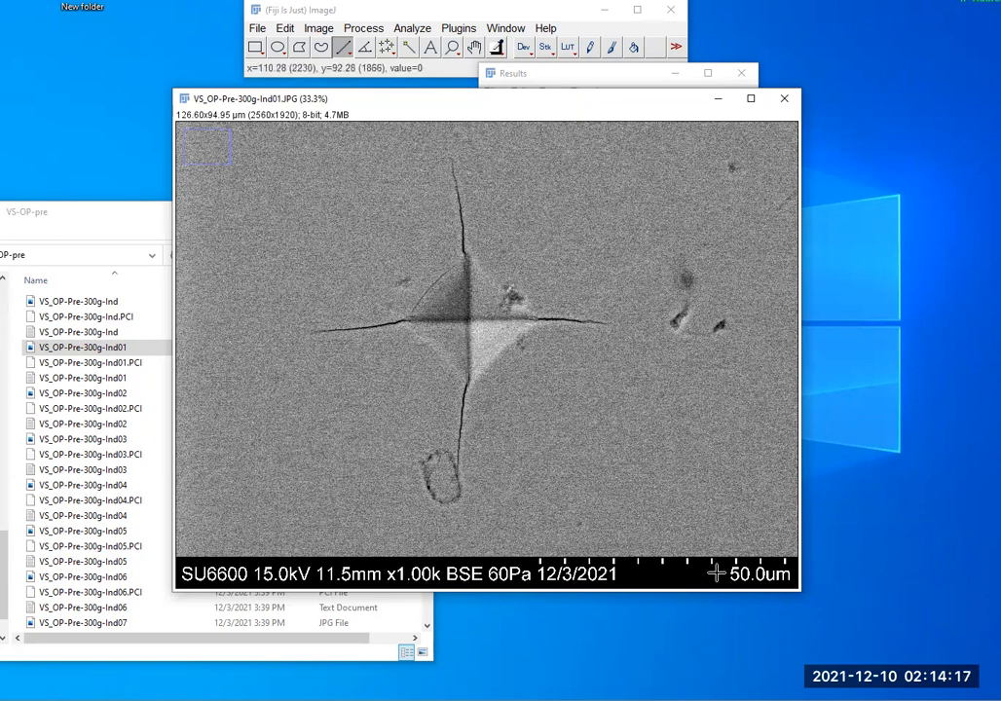
pyautogui.moveTo(809, 516)
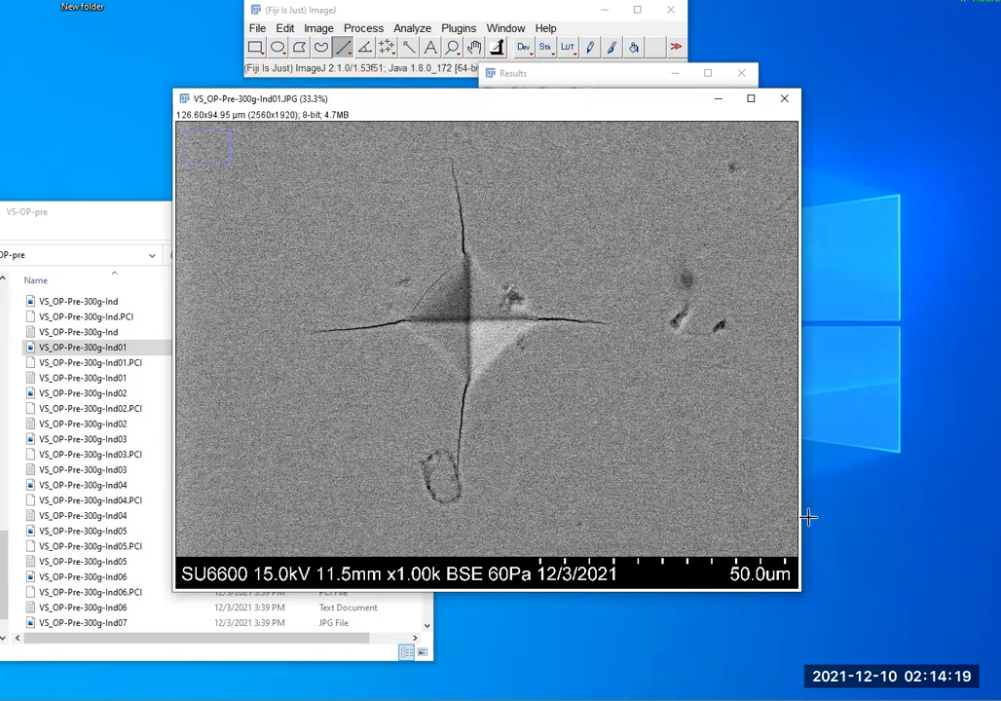